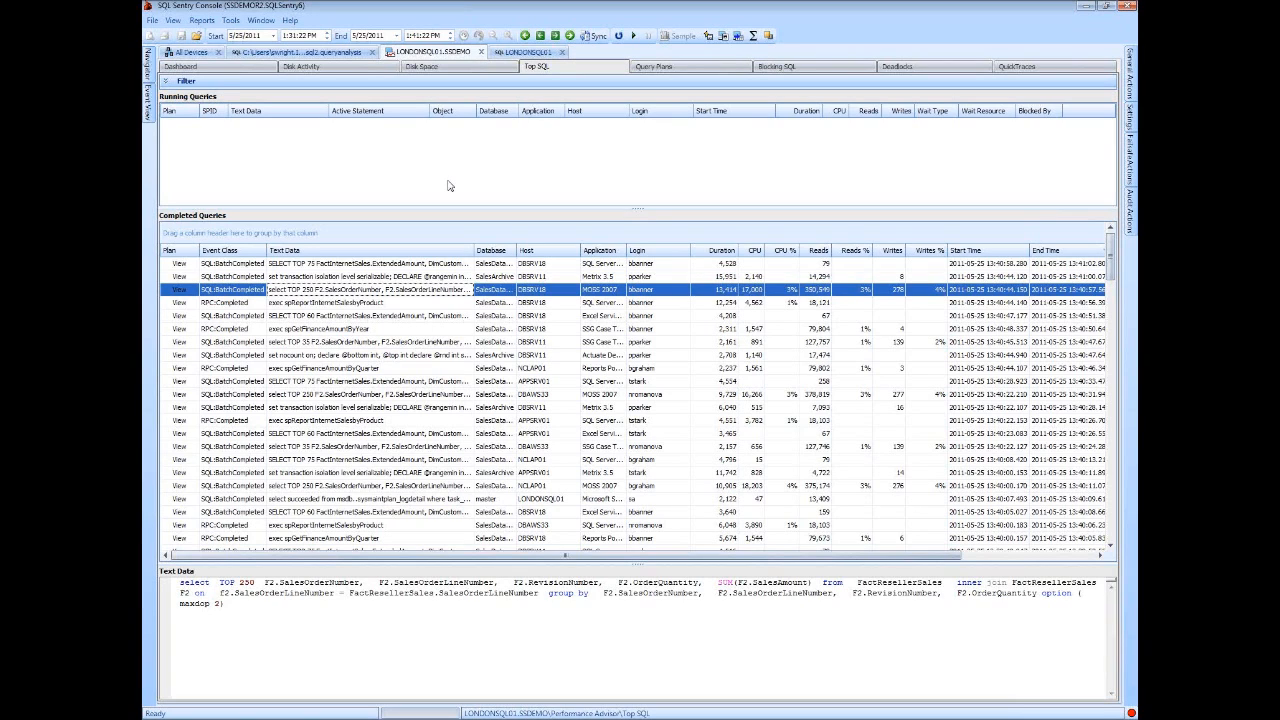
{"action": "mouse_move", "coordinate": [928, 74]}
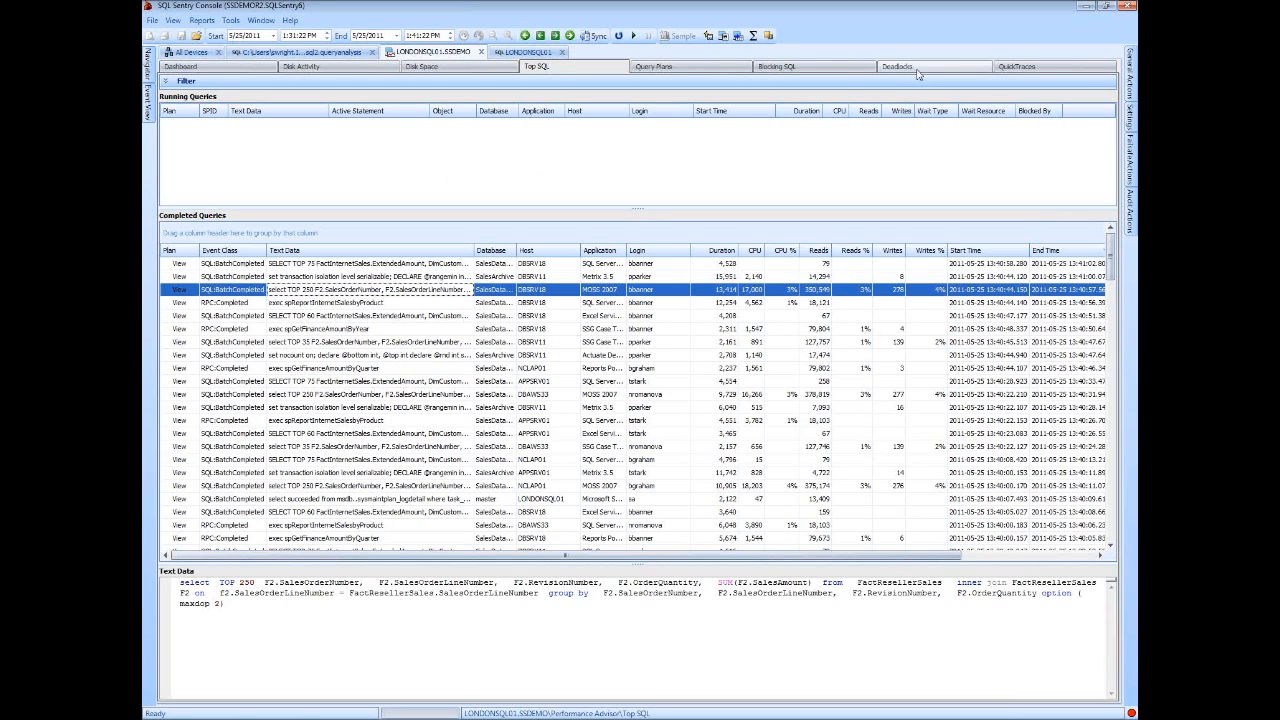
Show the Deadlocks view with the diagram of SPIDs 83 and 78 contending for RID locks
{"action": "left_click", "coordinate": [898, 66]}
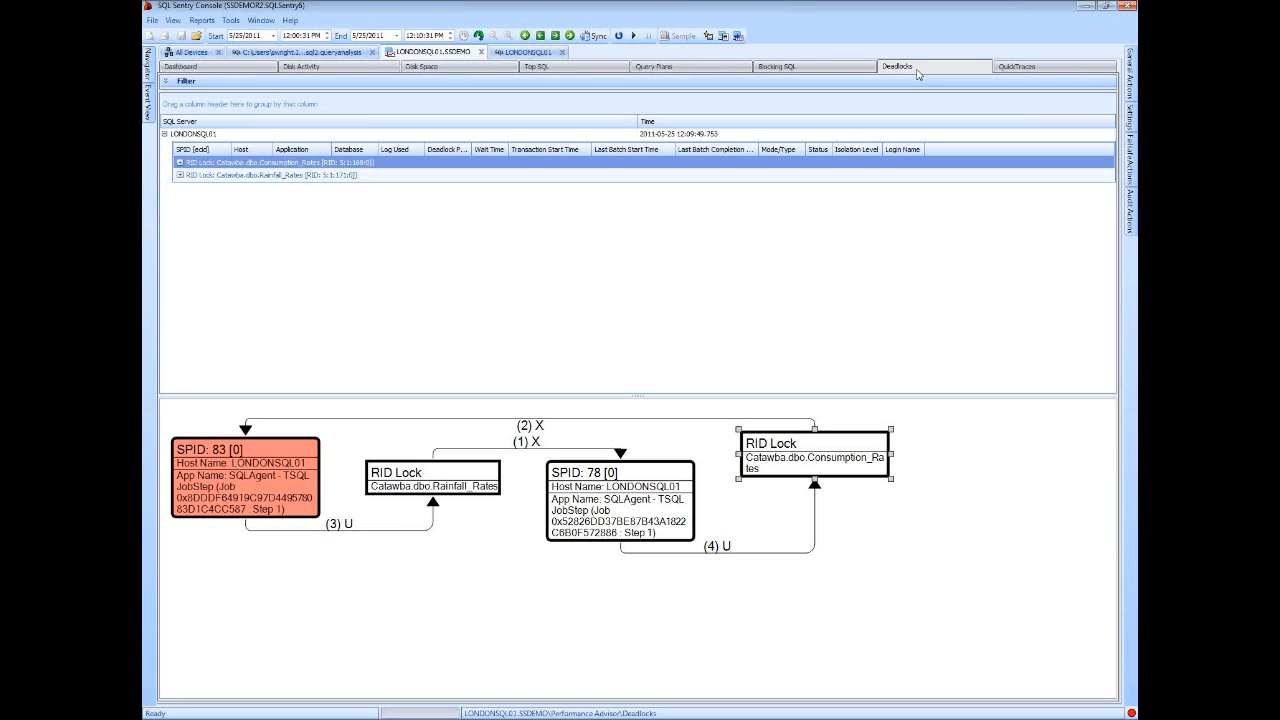
{"action": "mouse_move", "coordinate": [876, 590]}
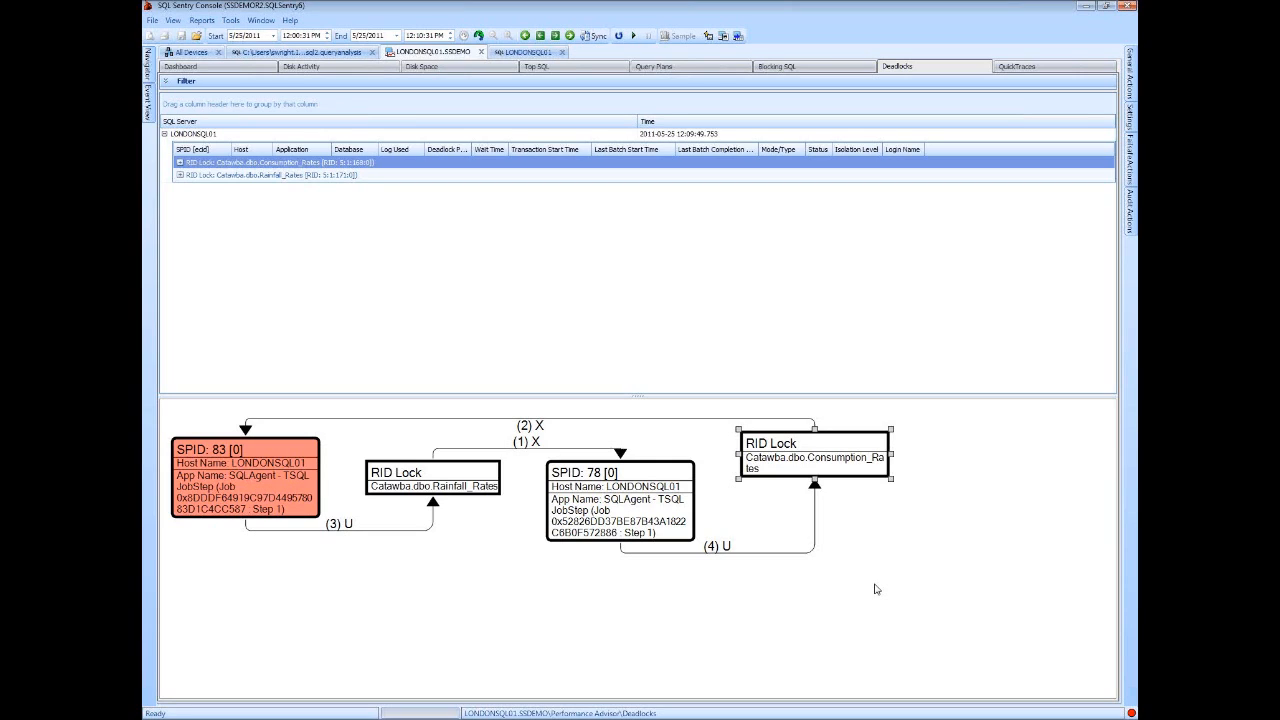
{"action": "mouse_move", "coordinate": [502, 680]}
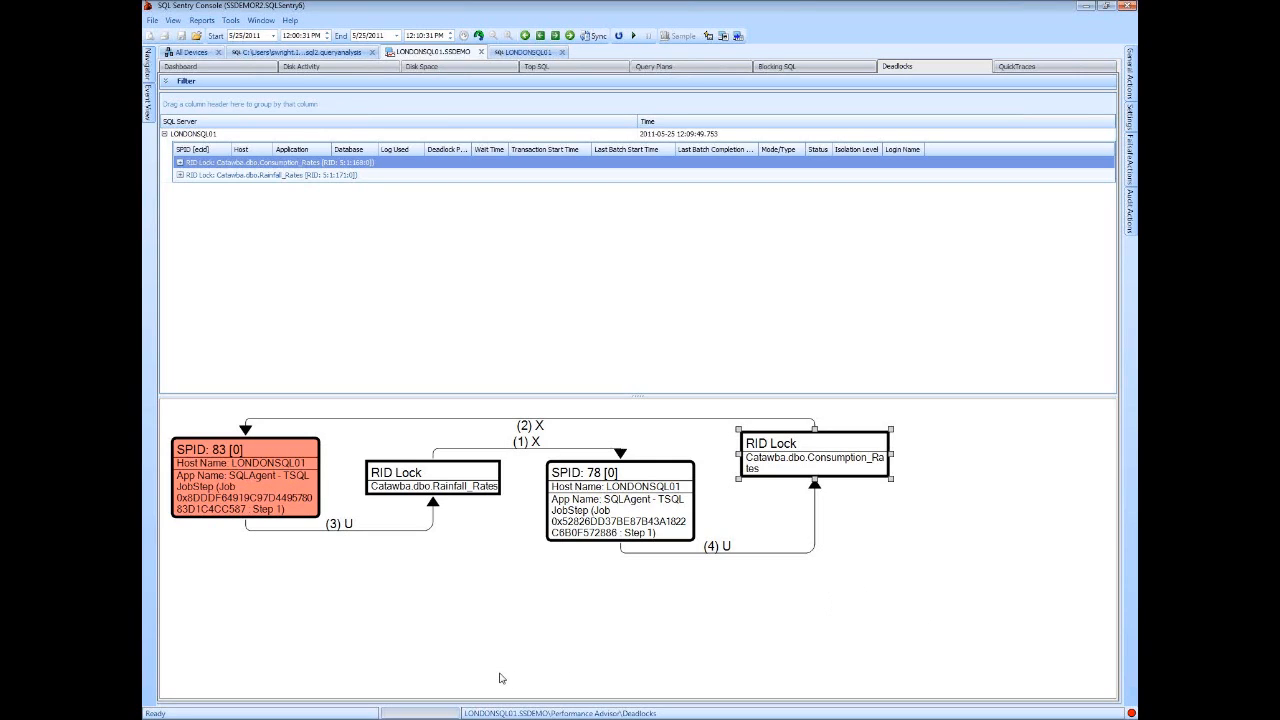
{"action": "mouse_move", "coordinate": [504, 584]}
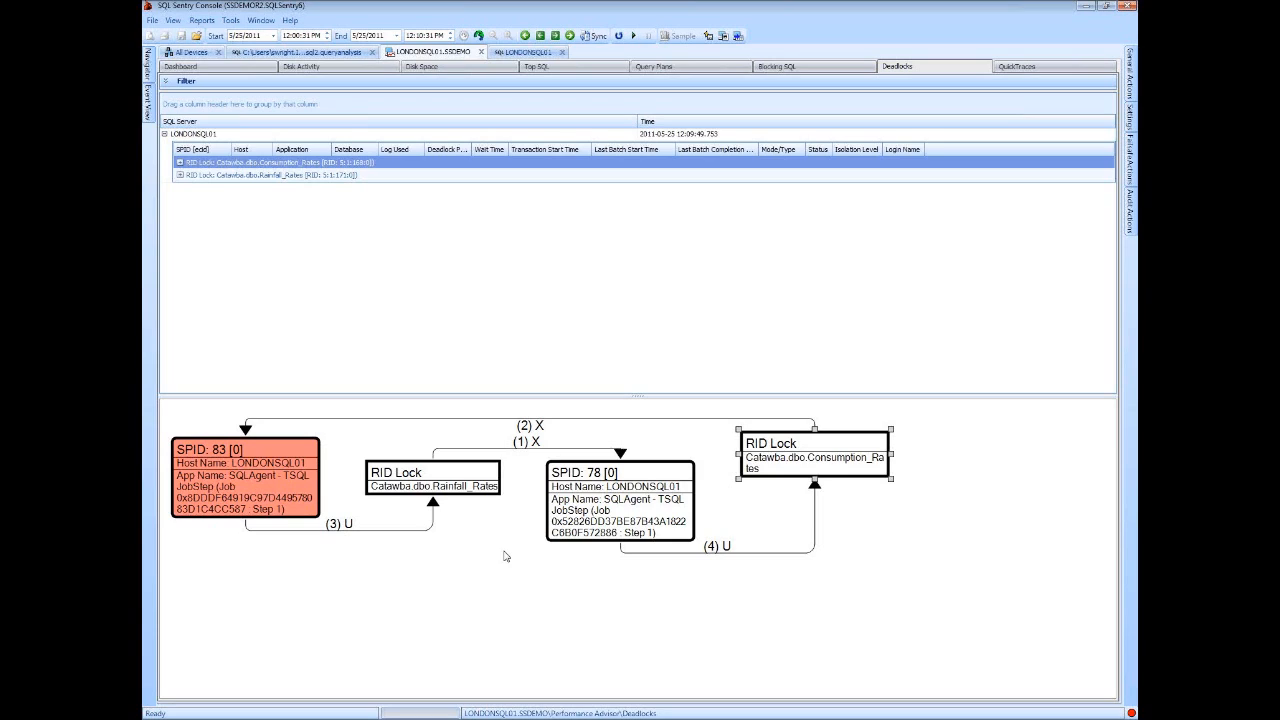
{"action": "mouse_move", "coordinate": [496, 532]}
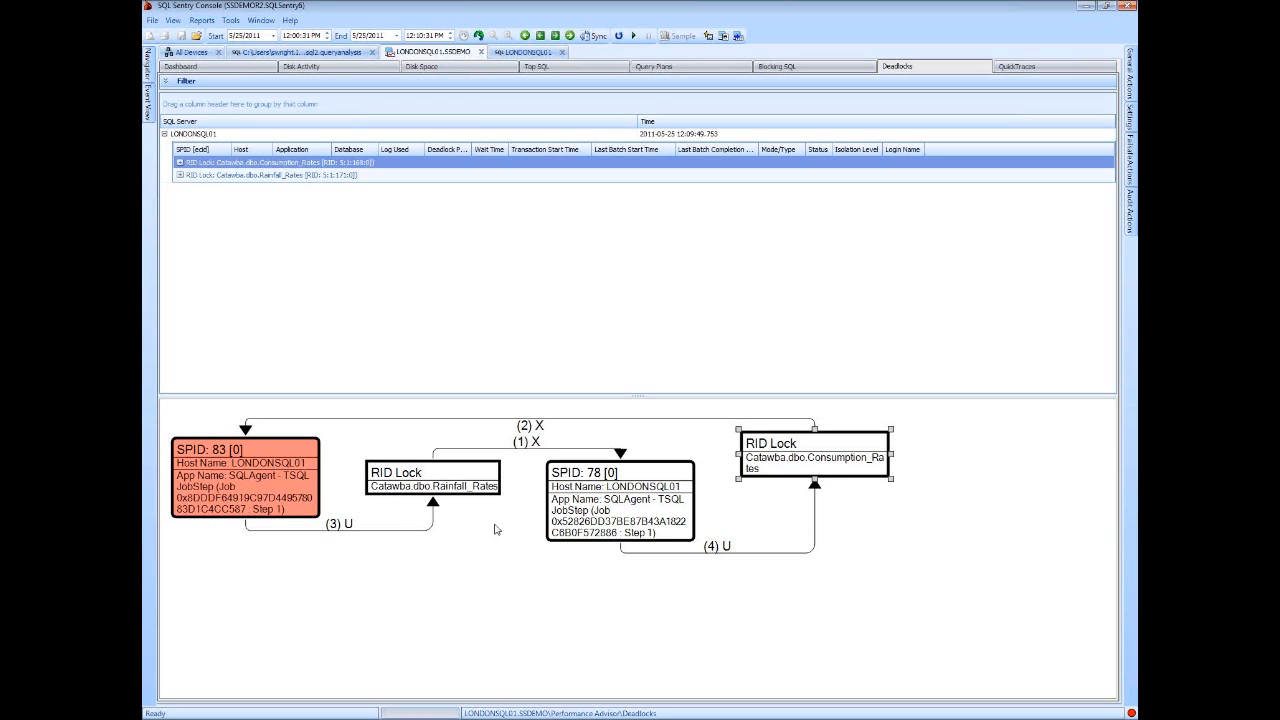
{"action": "mouse_move", "coordinate": [454, 568]}
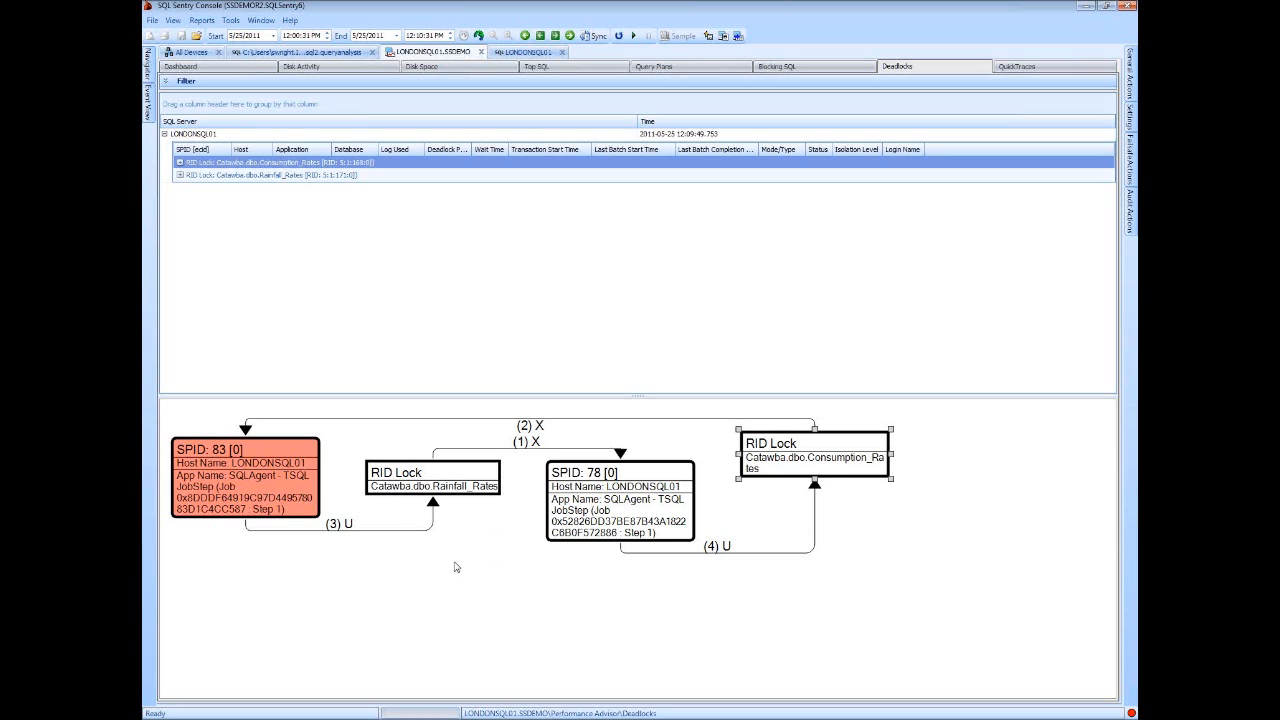
{"action": "mouse_move", "coordinate": [524, 544]}
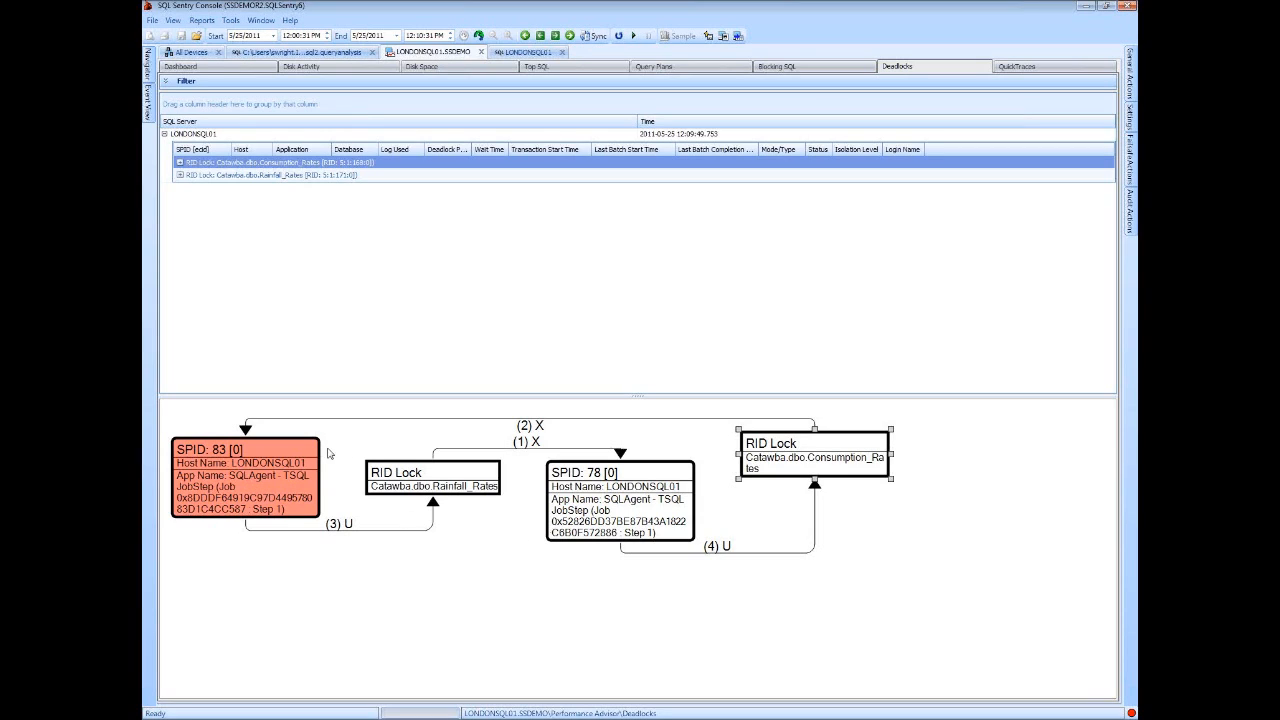
{"action": "mouse_move", "coordinate": [458, 576]}
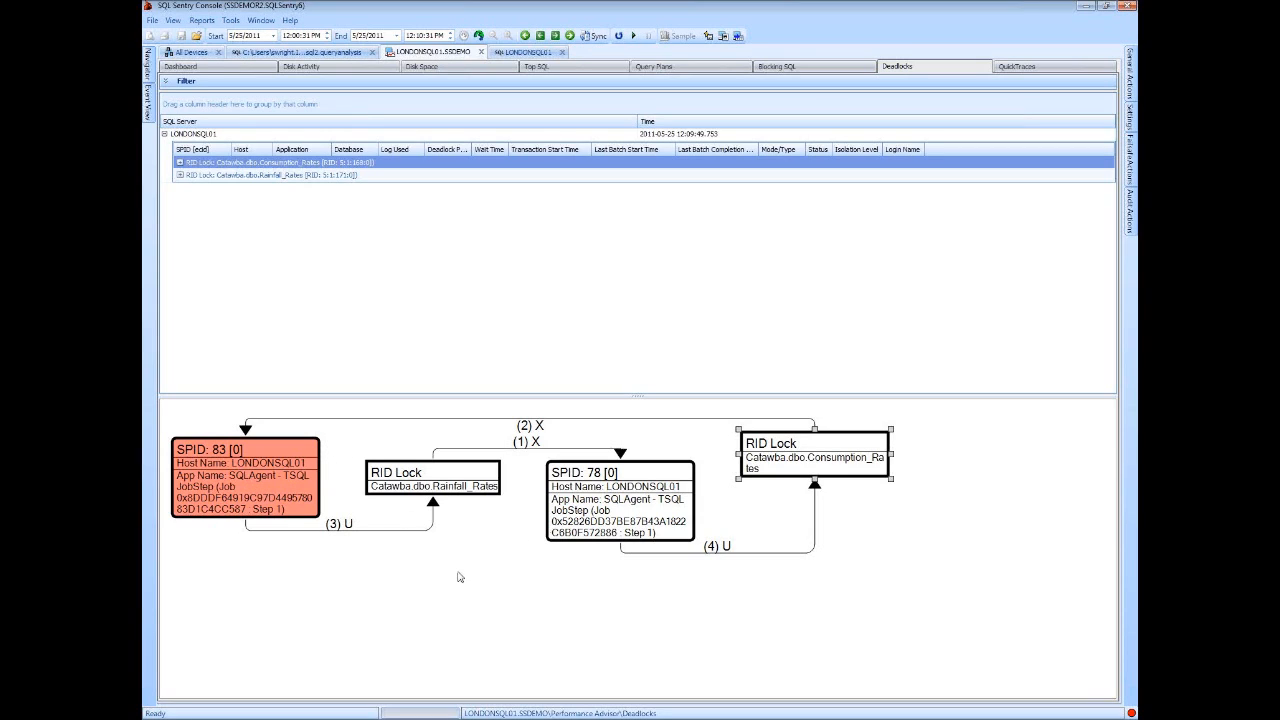
{"action": "mouse_move", "coordinate": [536, 458]}
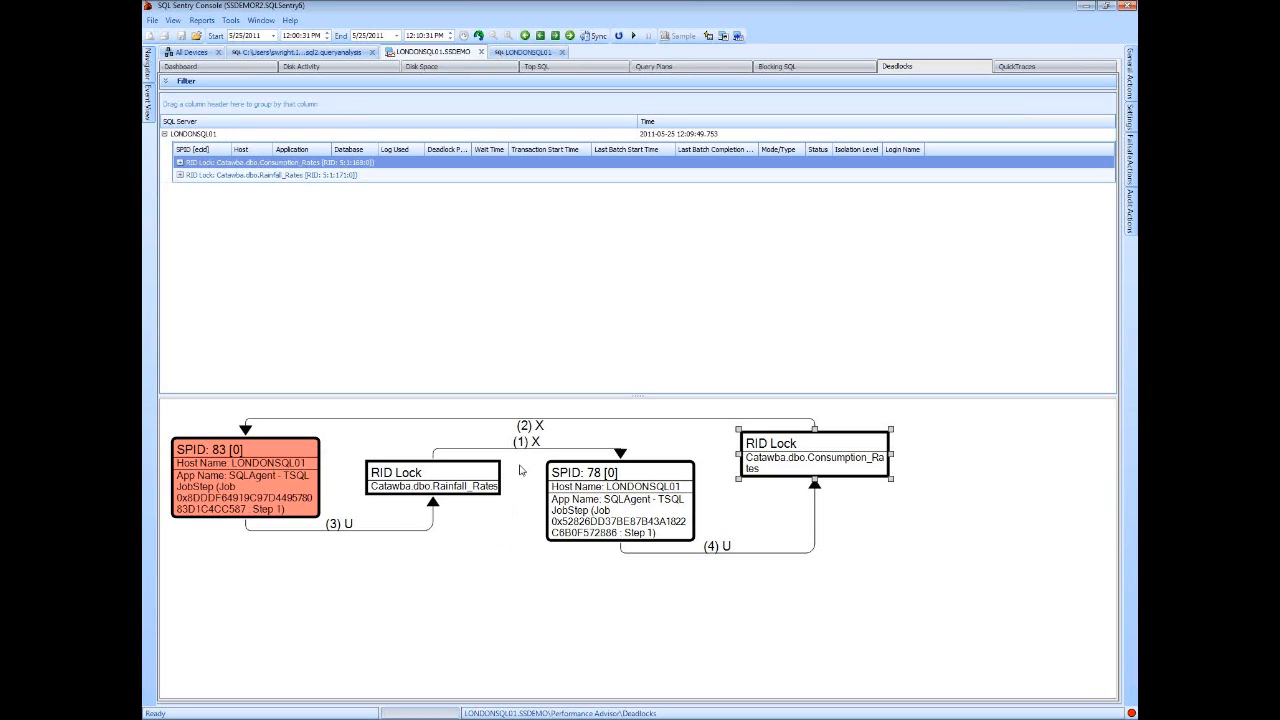
{"action": "mouse_move", "coordinate": [520, 472]}
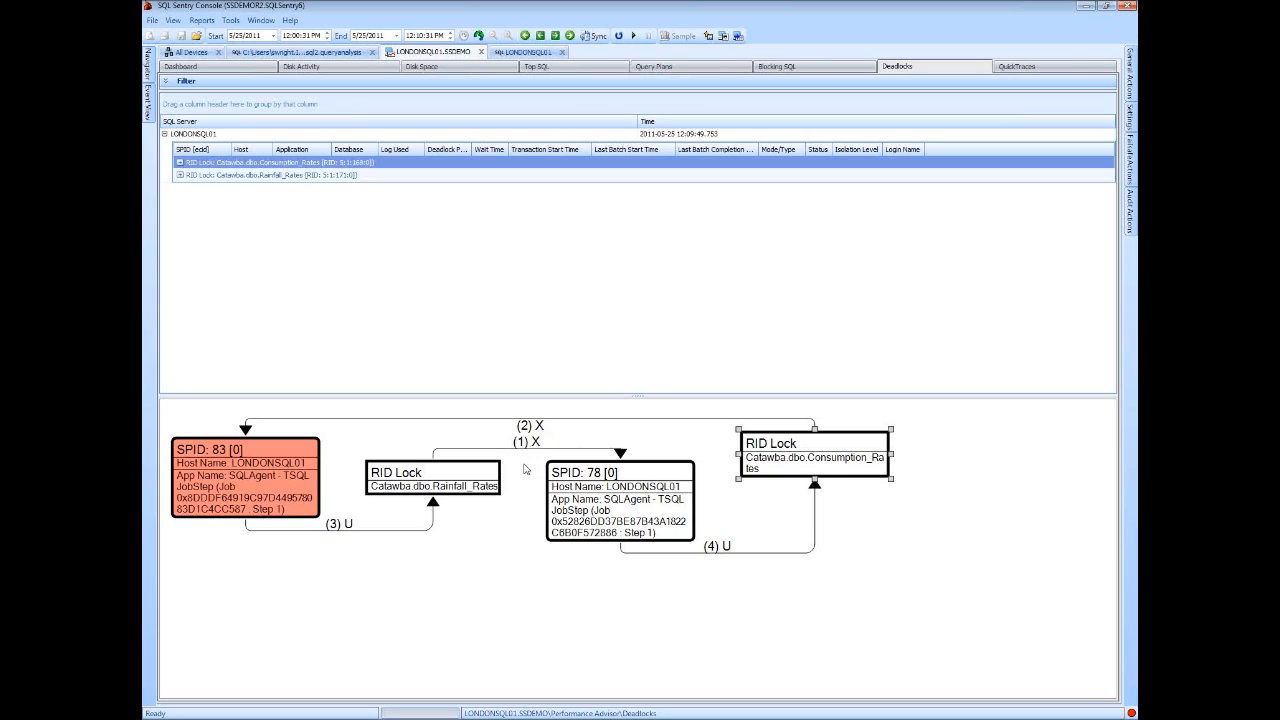
{"action": "mouse_move", "coordinate": [532, 468]}
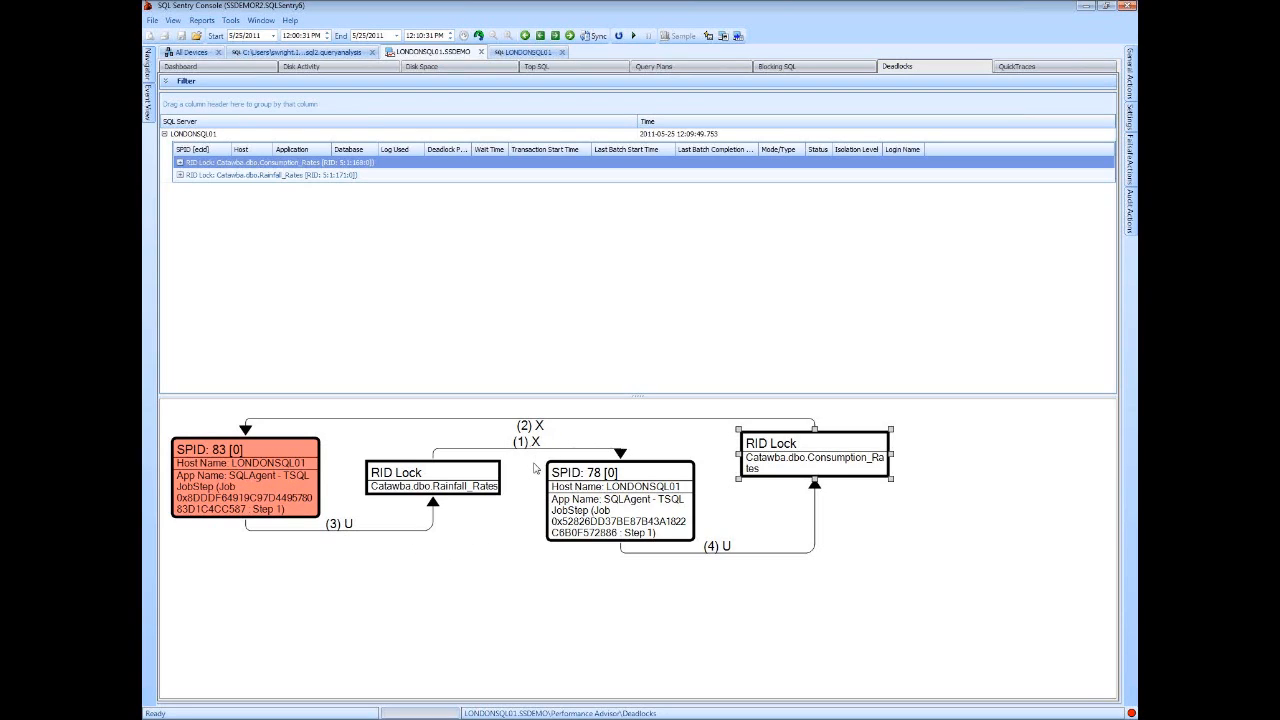
{"action": "mouse_move", "coordinate": [492, 458]}
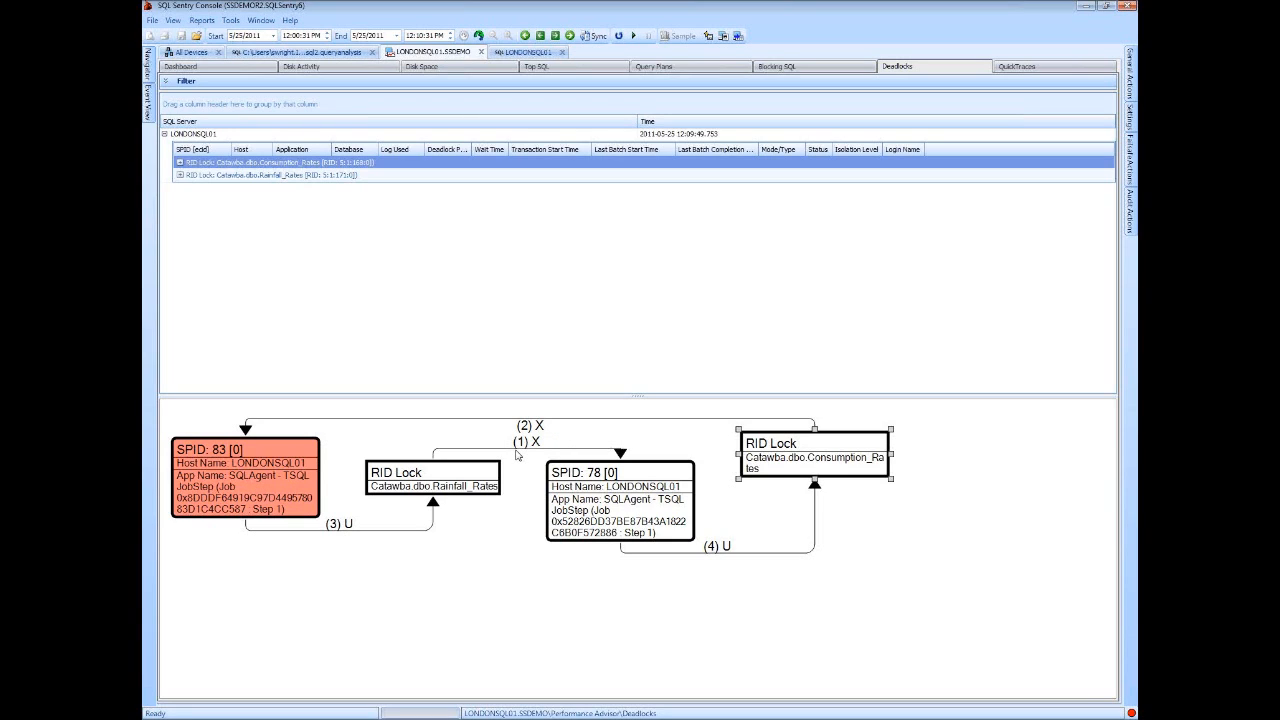
{"action": "mouse_move", "coordinate": [536, 458]}
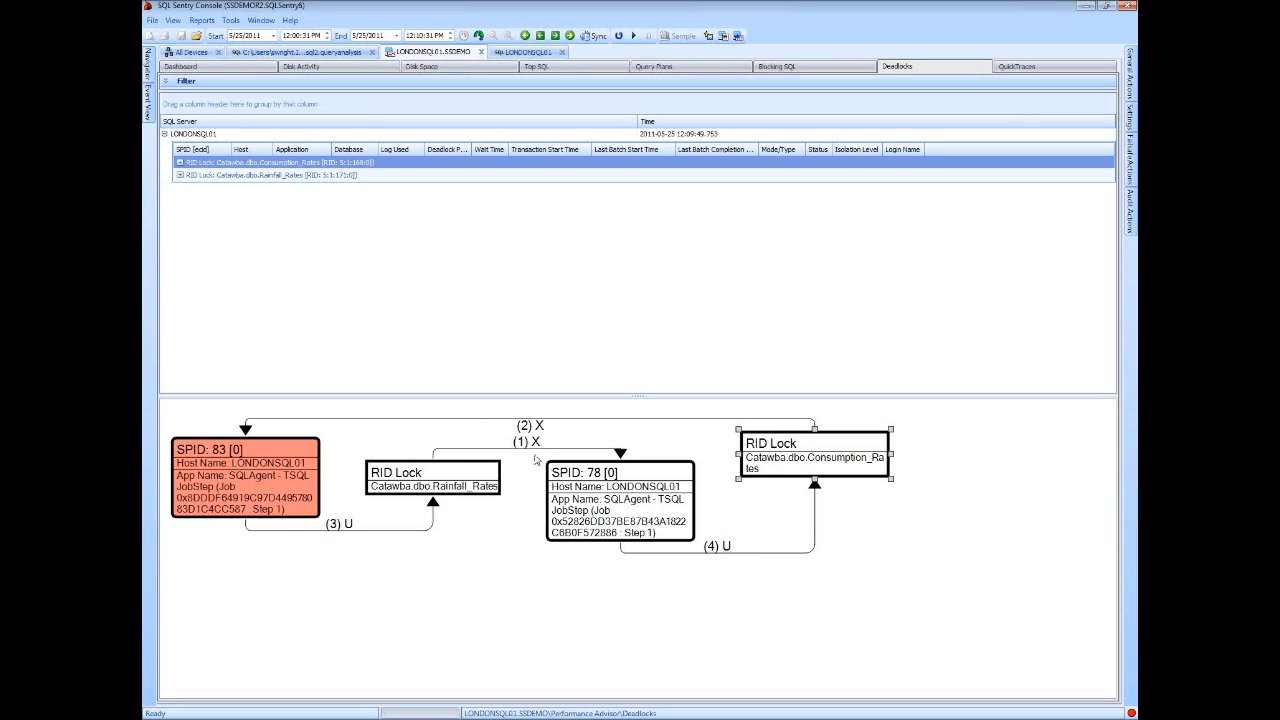
{"action": "mouse_move", "coordinate": [504, 590]}
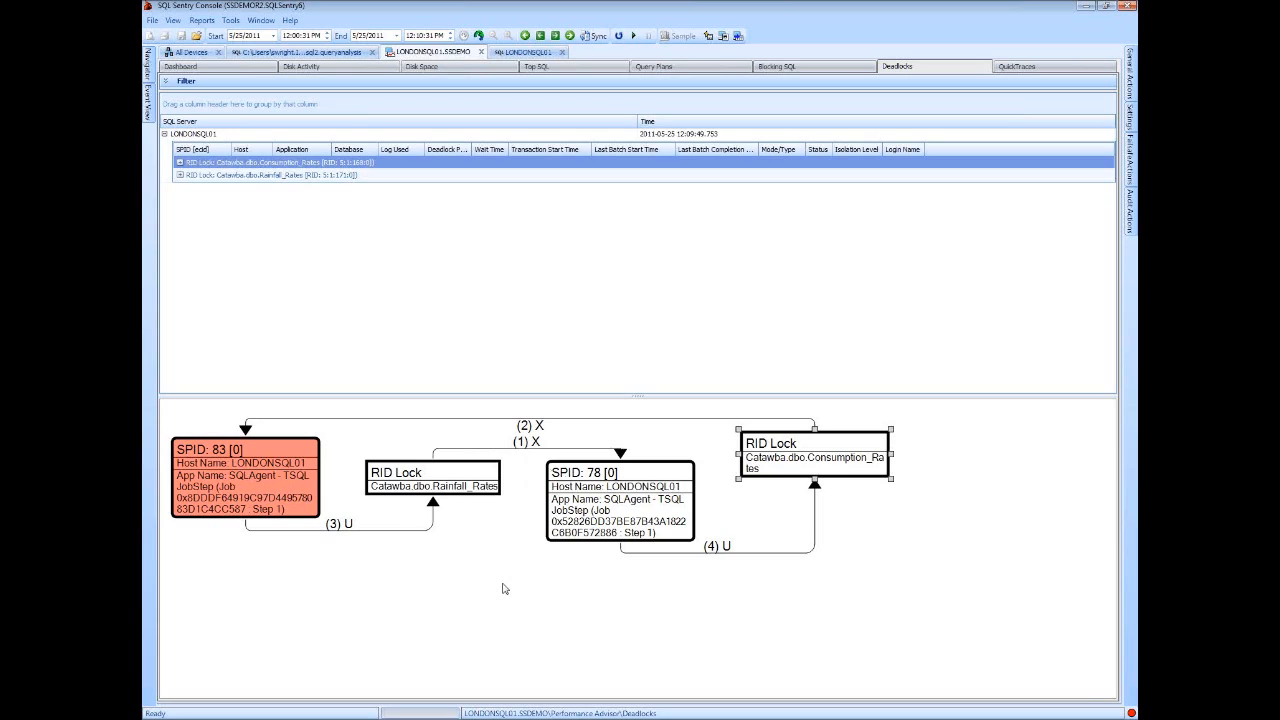
{"action": "mouse_move", "coordinate": [500, 590]}
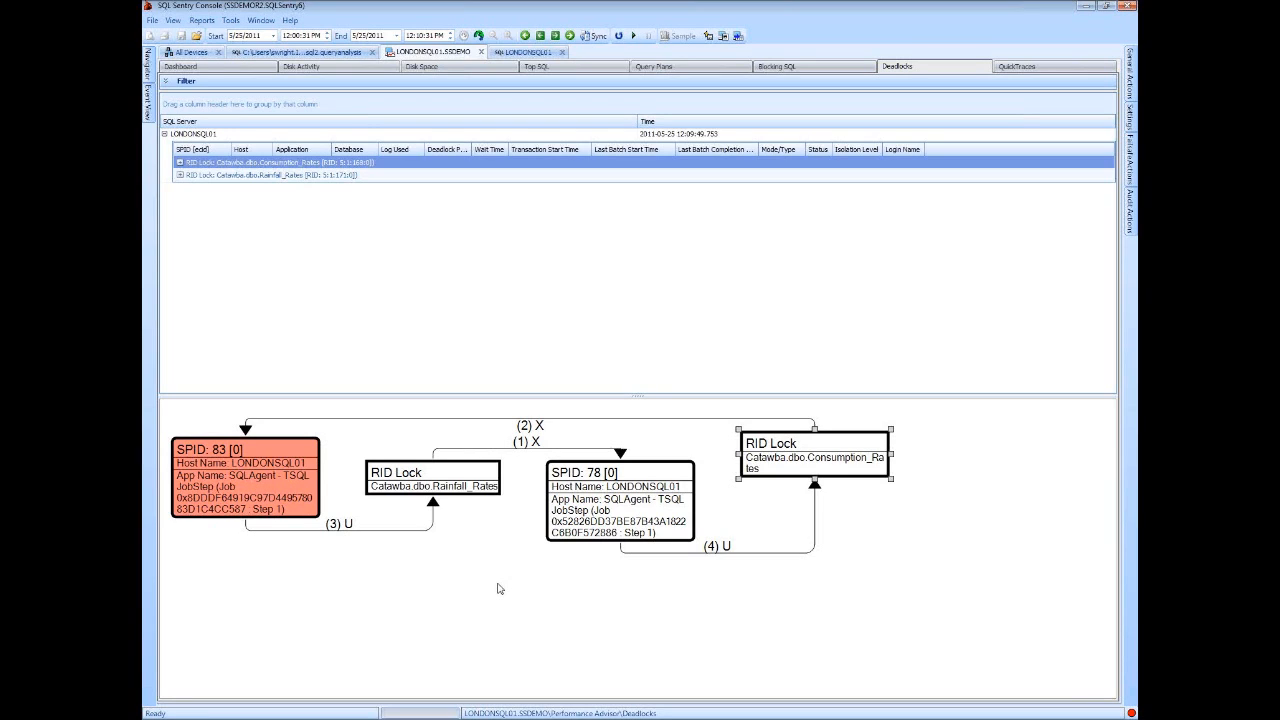
{"action": "mouse_move", "coordinate": [572, 512]}
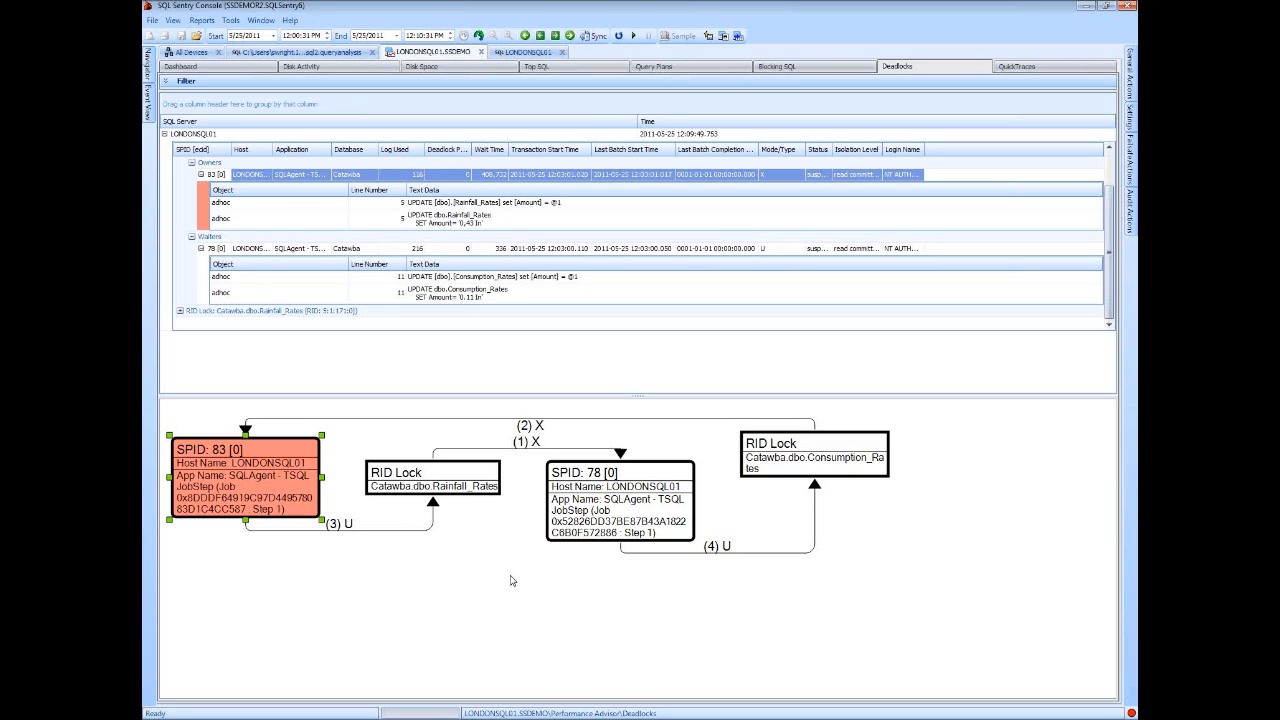
{"action": "mouse_move", "coordinate": [510, 466]}
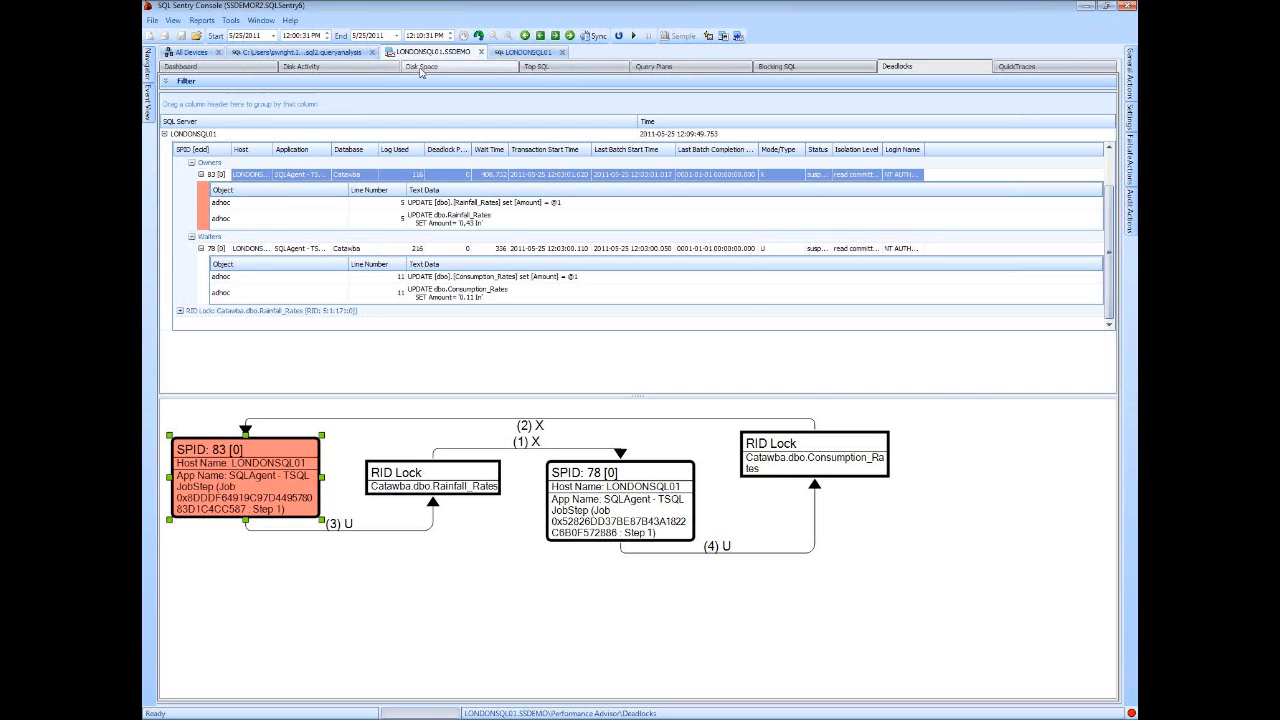
Show the Top SQL running and completed queries, including the SELECT TOP 100 query text
{"action": "left_click", "coordinate": [542, 66]}
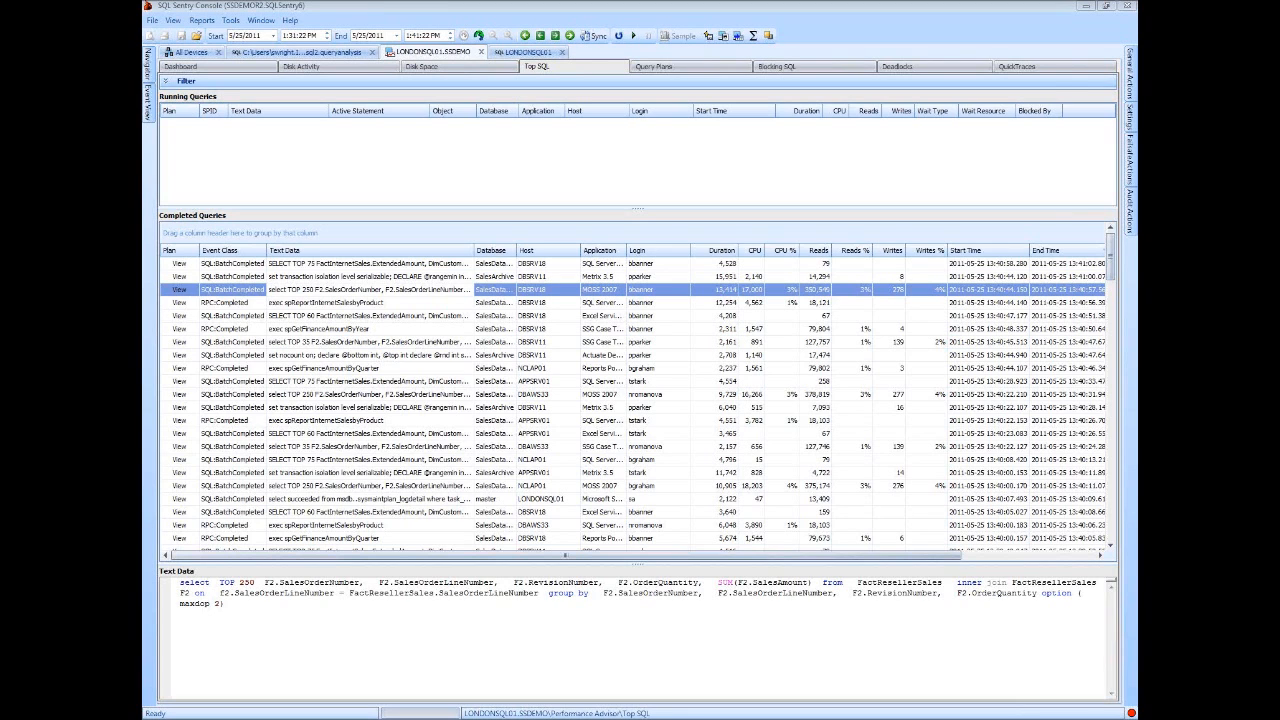
Show the performance dashboard and refresh it in Sample mode with live metrics
{"action": "left_click", "coordinate": [184, 66]}
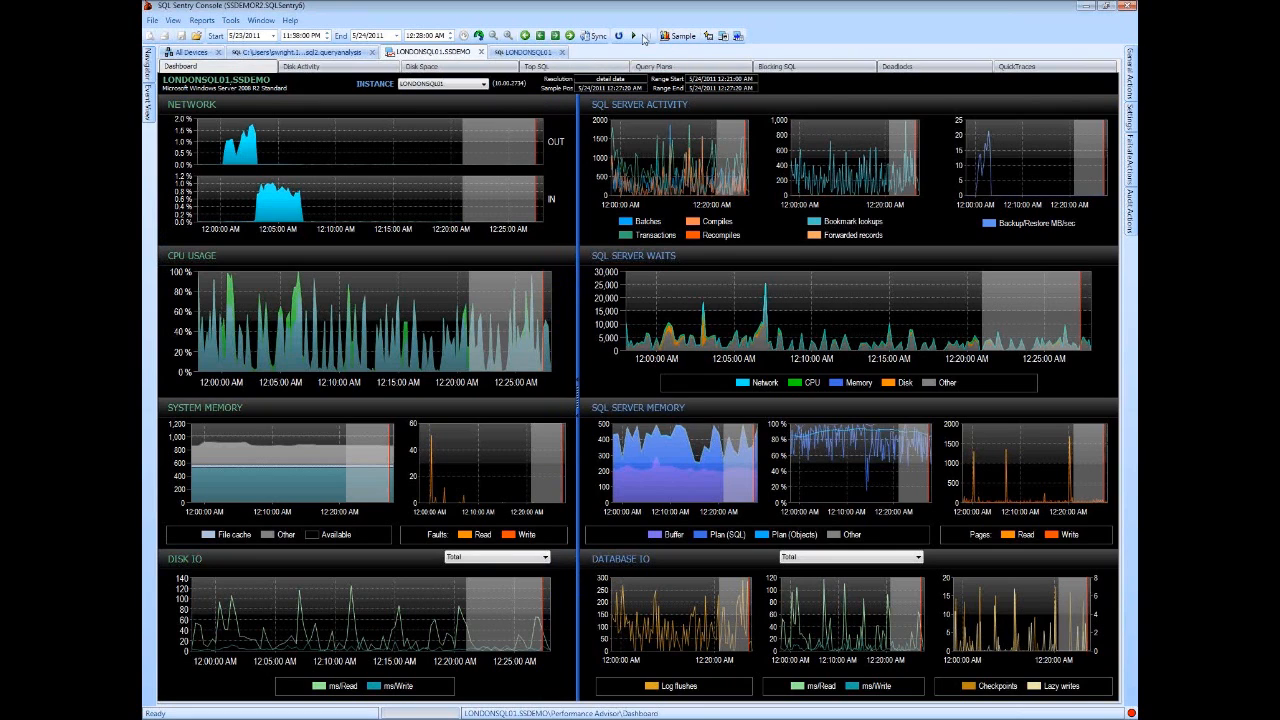
{"action": "left_click", "coordinate": [672, 34]}
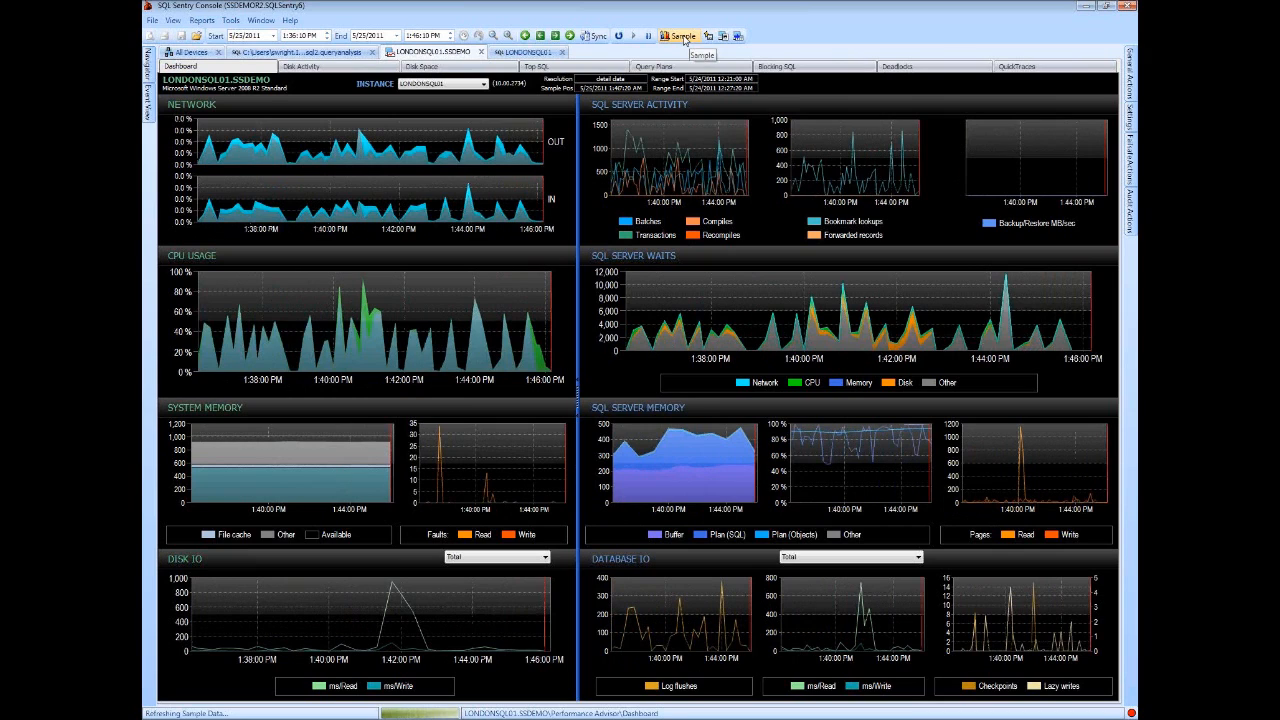
{"action": "left_click", "coordinate": [674, 32]}
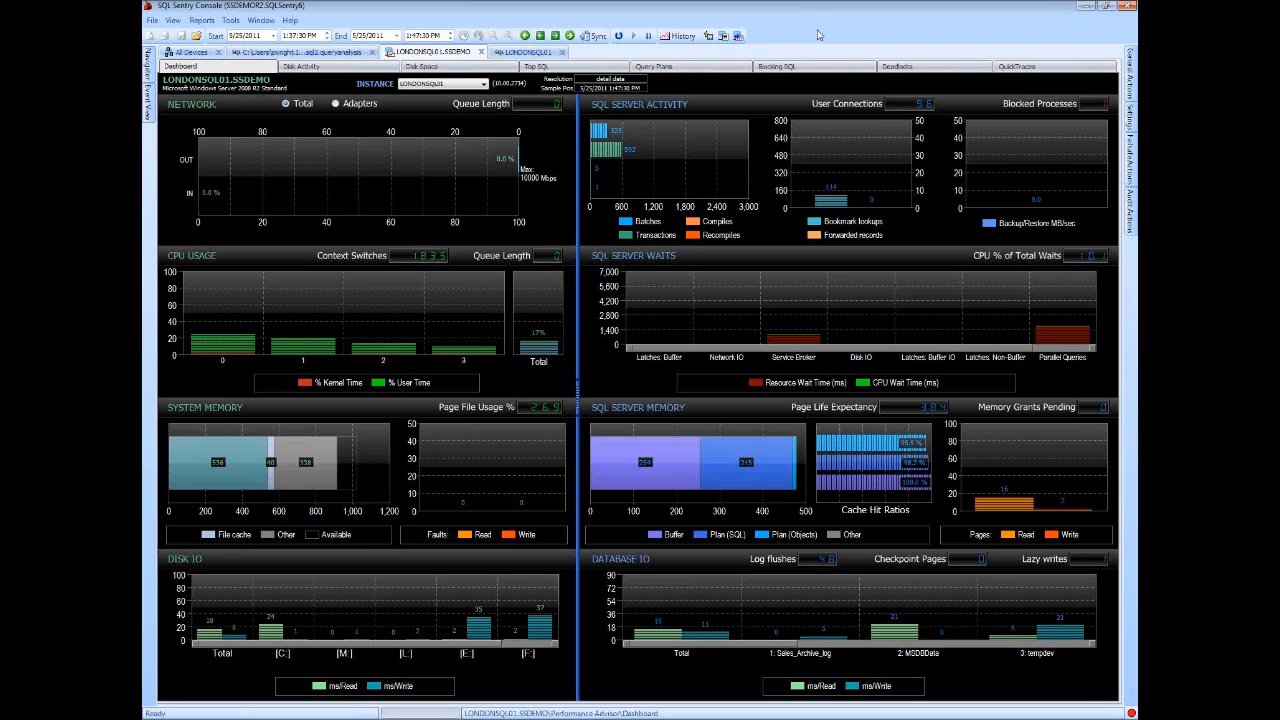
{"action": "mouse_move", "coordinate": [750, 16]}
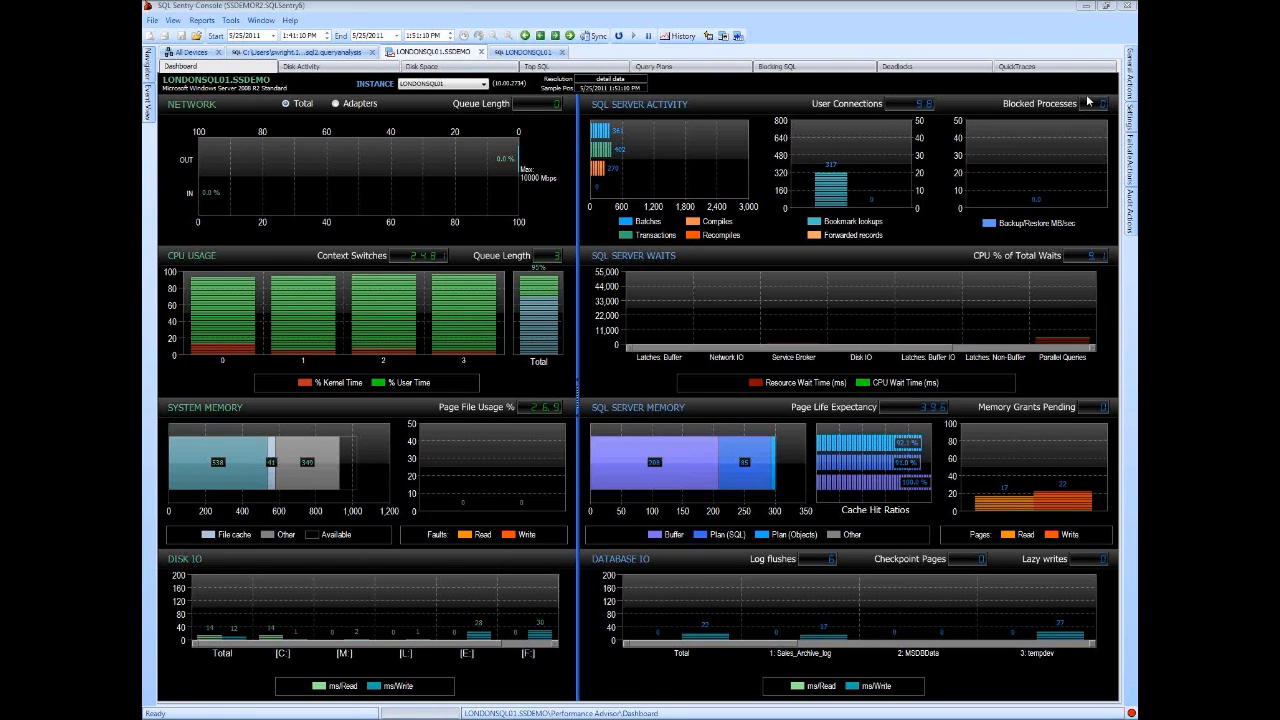
Switch the dashboard to History mode time-series charts
{"action": "left_click", "coordinate": [678, 32]}
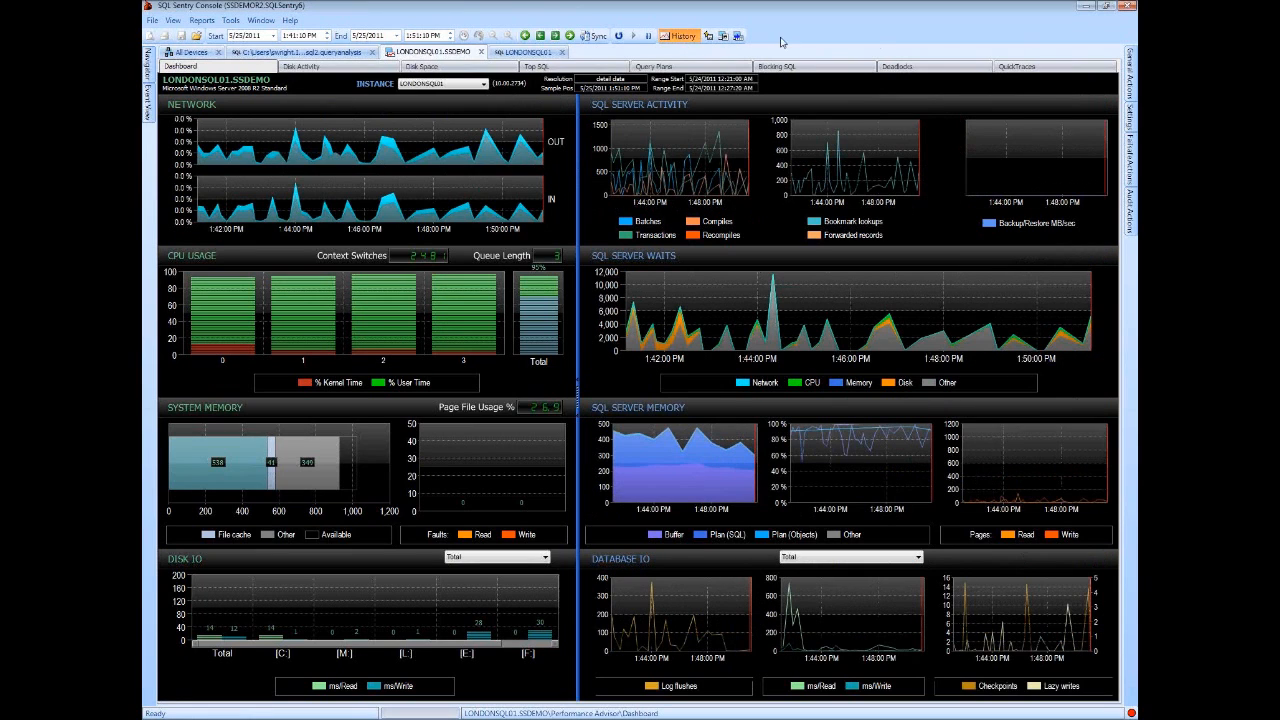